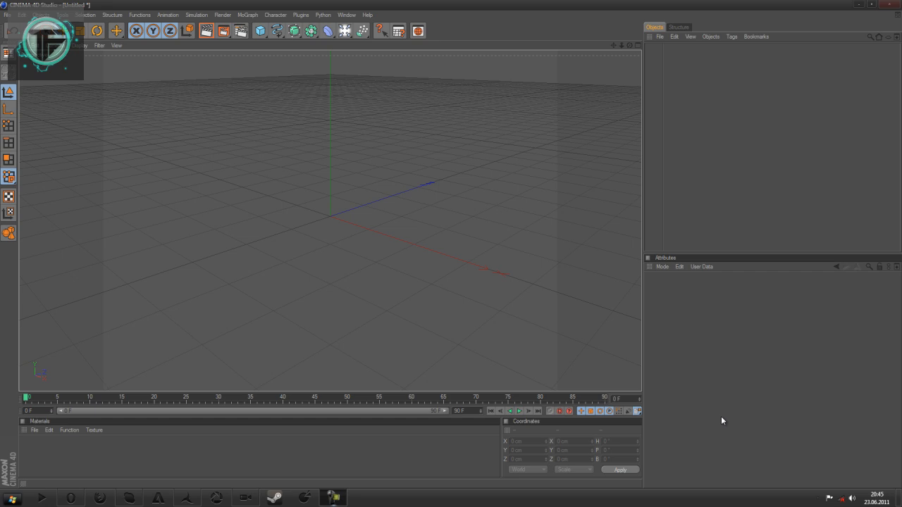
mouse_move(717, 413)
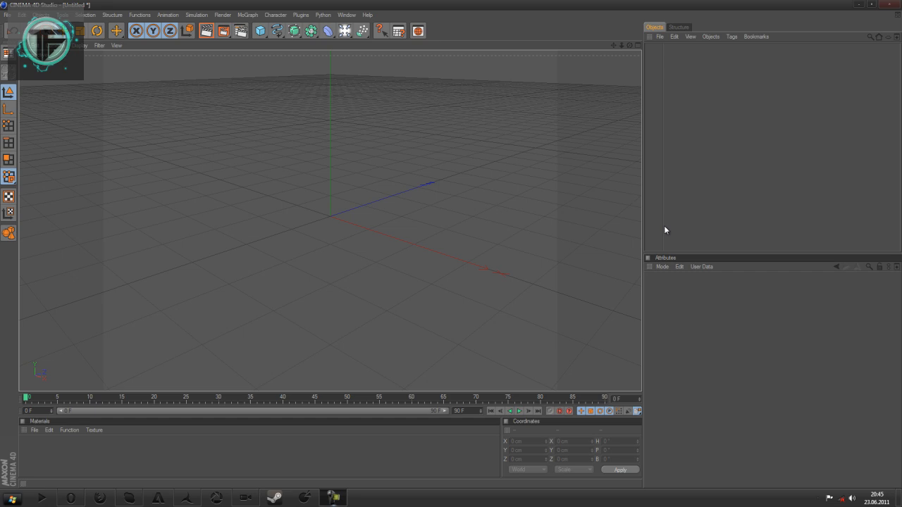
mouse_move(414, 117)
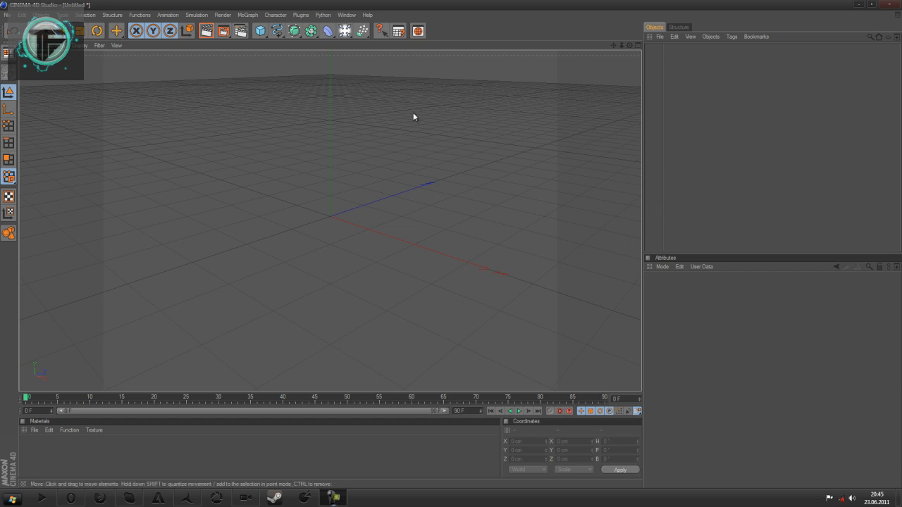
mouse_move(241, 34)
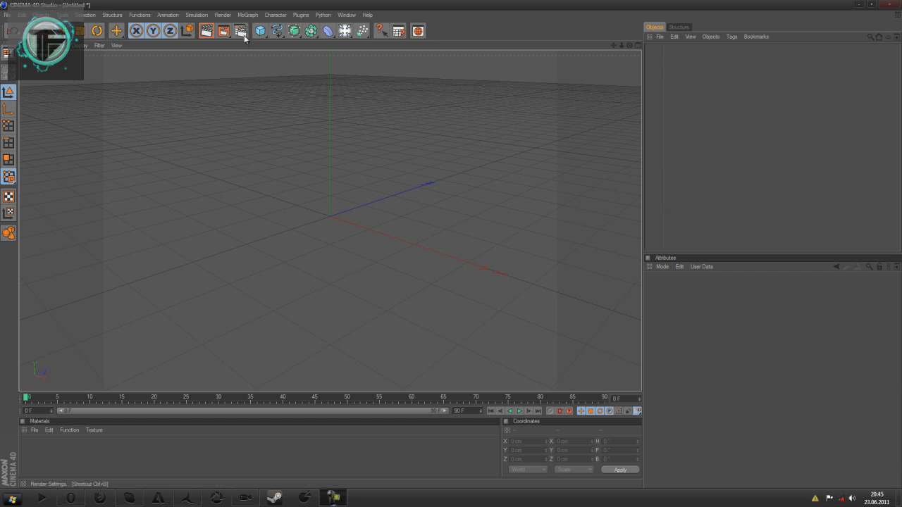
Choose a PAL video output preset and set anti-aliasing to Best in Render Settings.
click(240, 31)
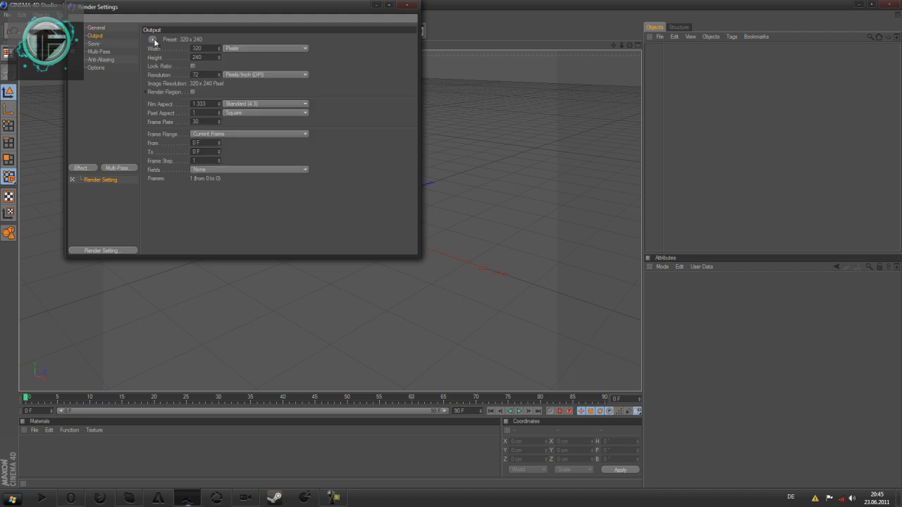
click(153, 39)
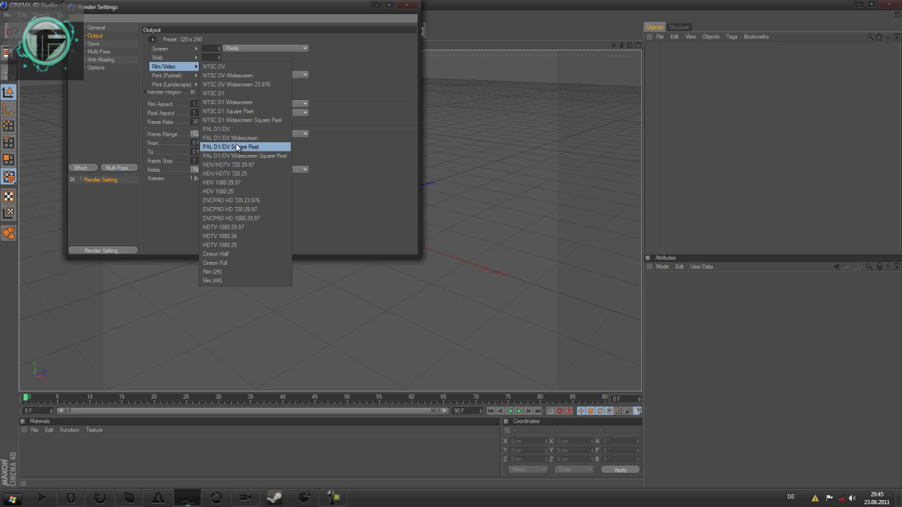
click(99, 59)
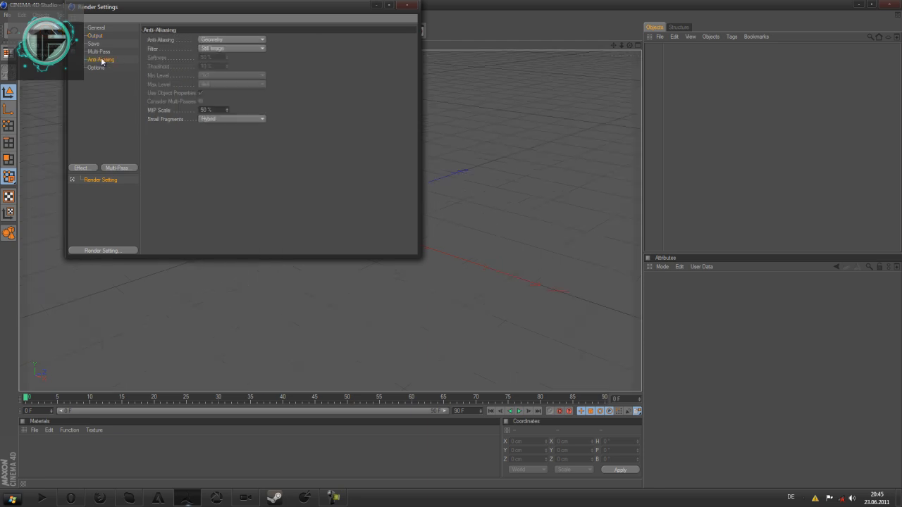
click(232, 40)
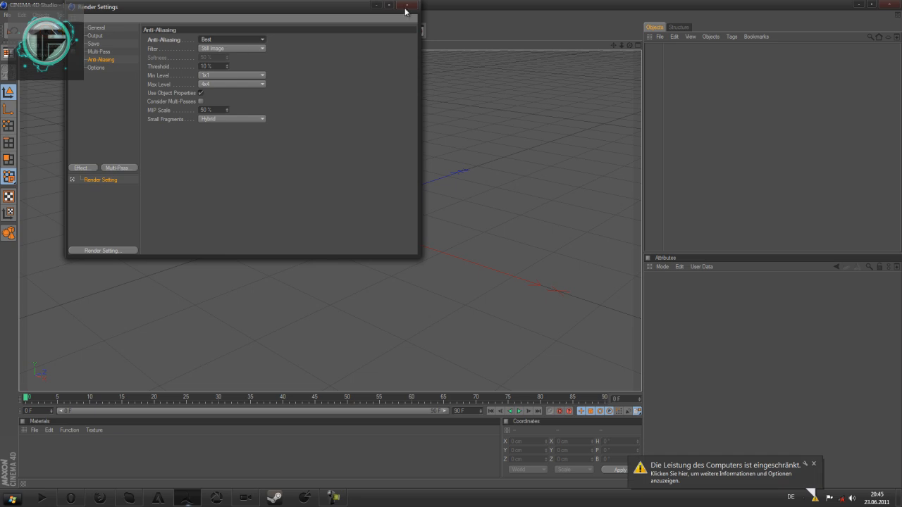
click(412, 5)
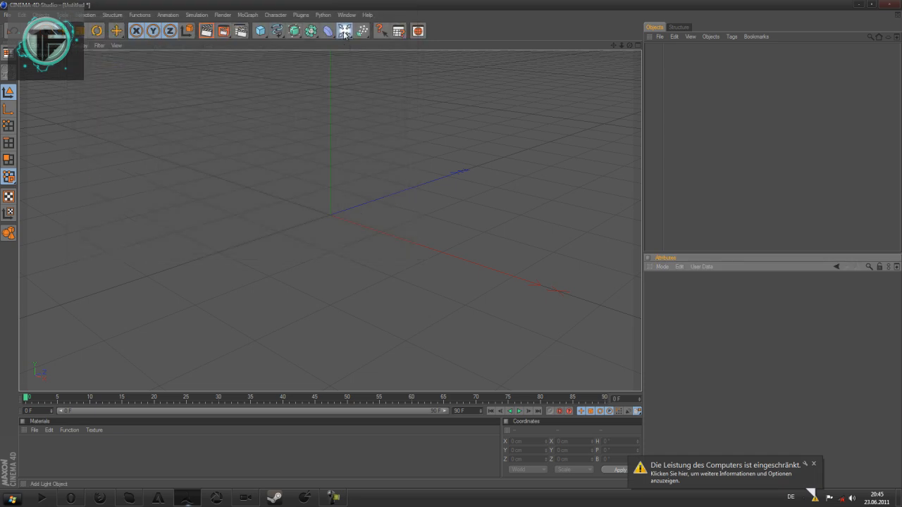
click(344, 31)
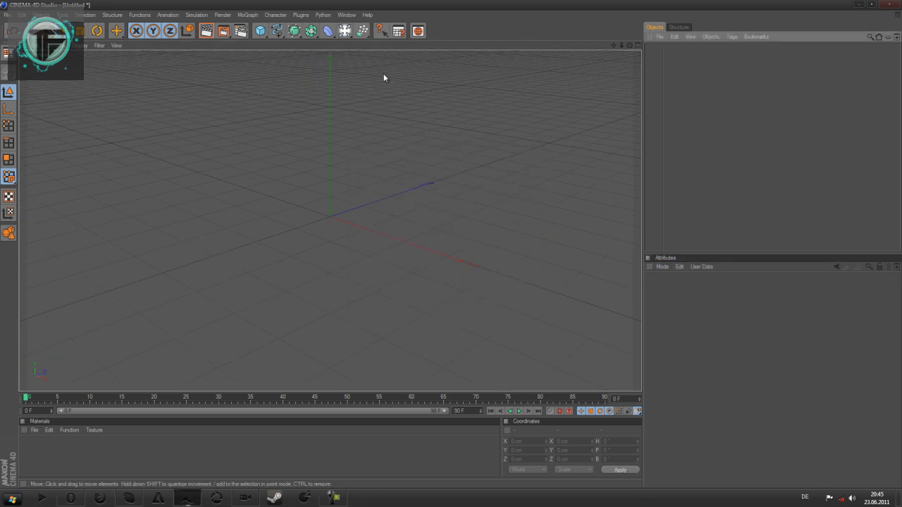
mouse_move(272, 44)
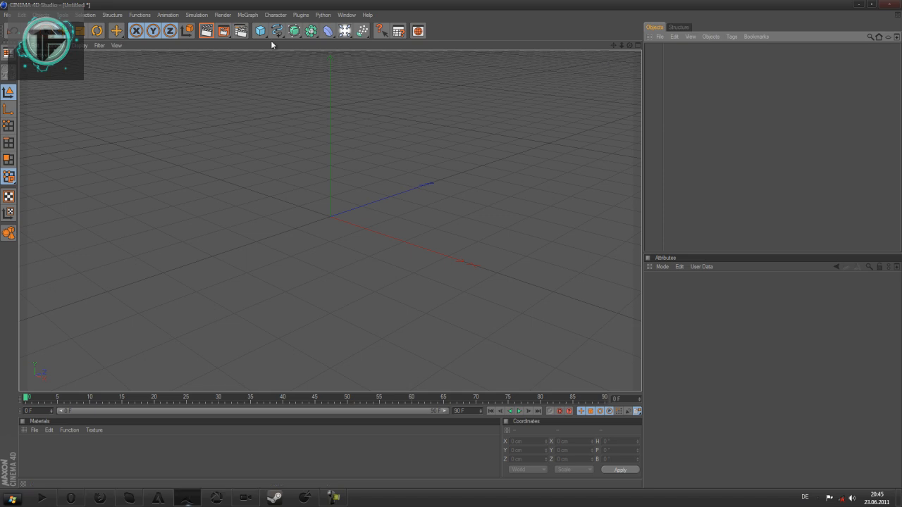
Add a sphere left of the origin and a MoText object to its right.
click(256, 31)
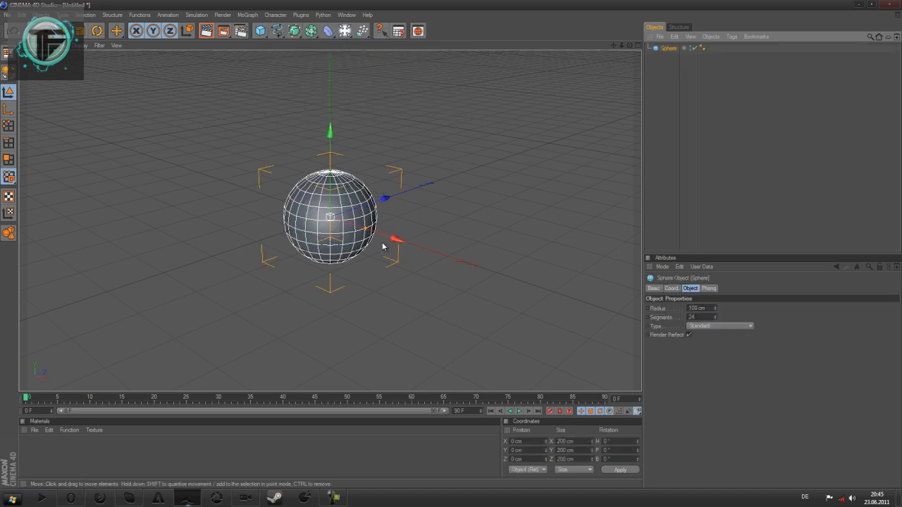
drag(395, 242, 313, 214)
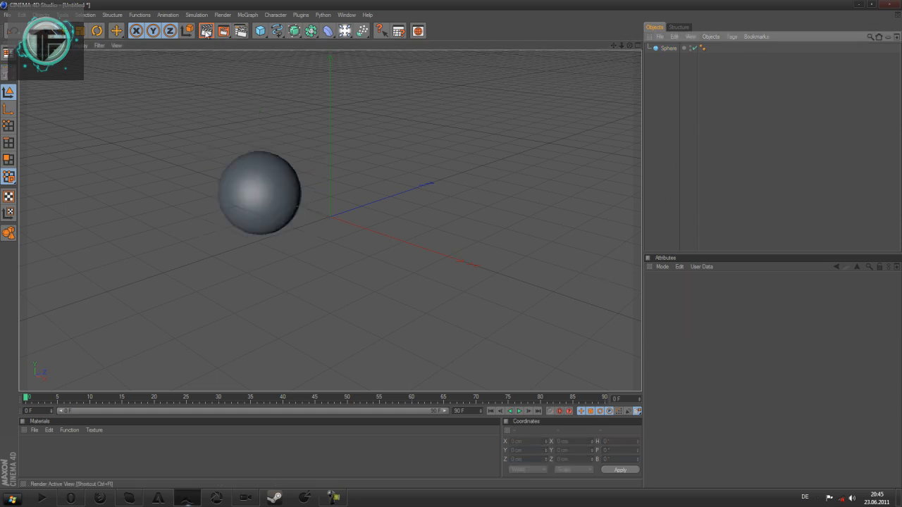
click(265, 14)
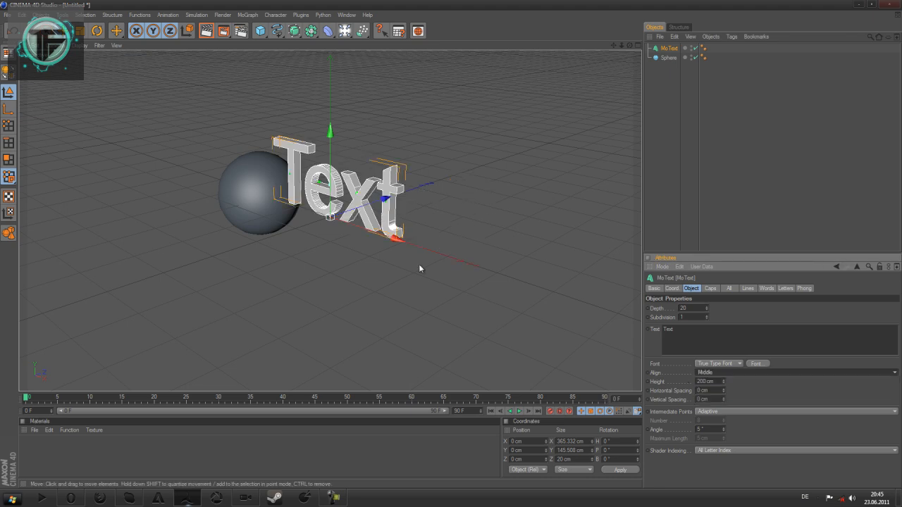
drag(338, 205, 482, 233)
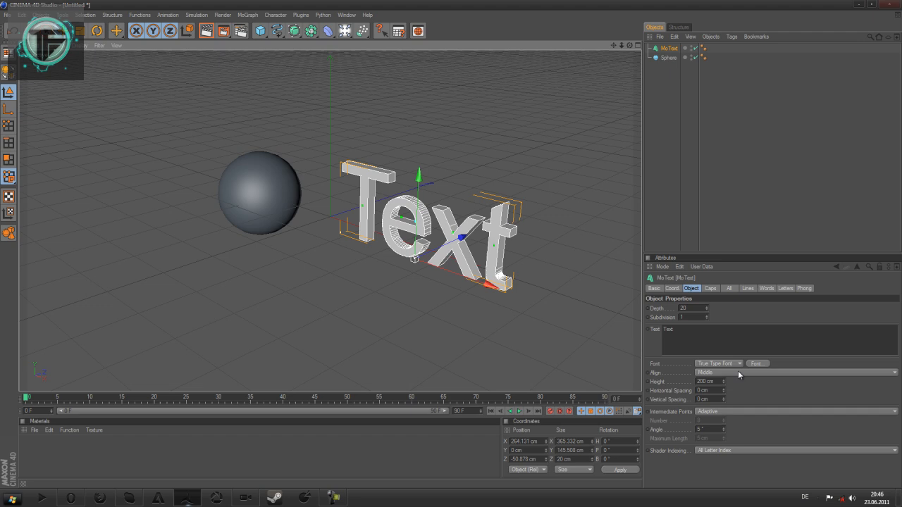
Give the text a new font, reading LIGHT, with Fillet Cap rounding on its caps.
click(758, 364)
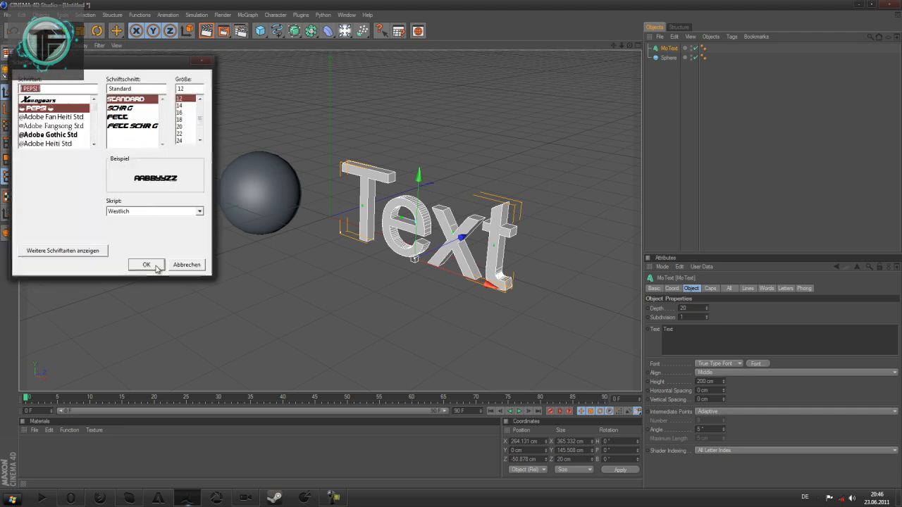
click(146, 265)
text(LIGHT)
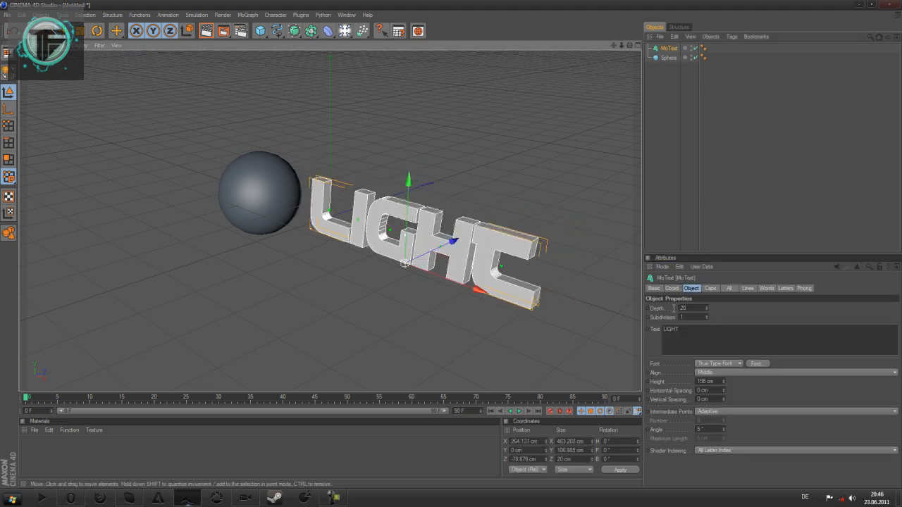
click(711, 287)
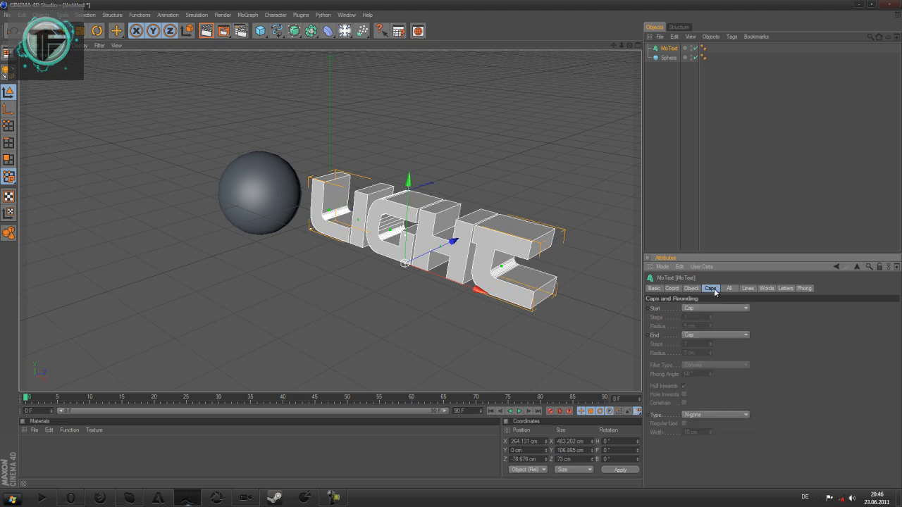
click(716, 307)
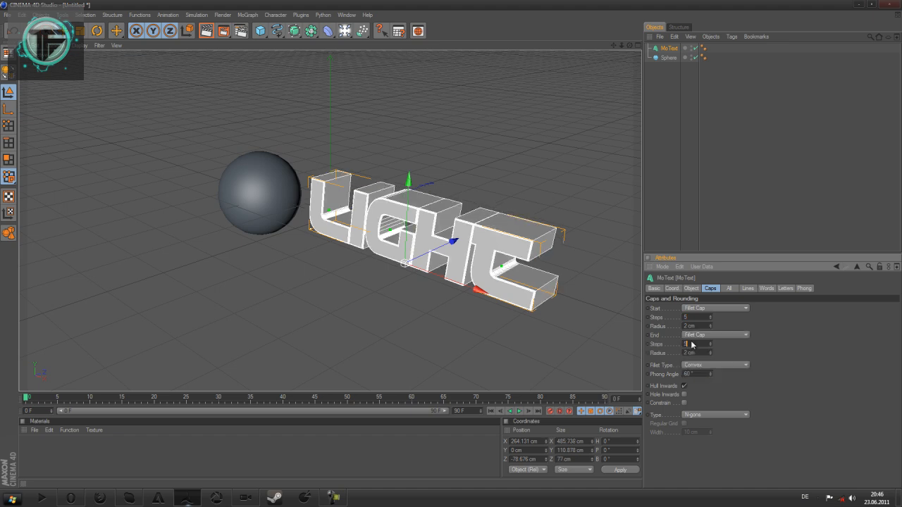
click(258, 32)
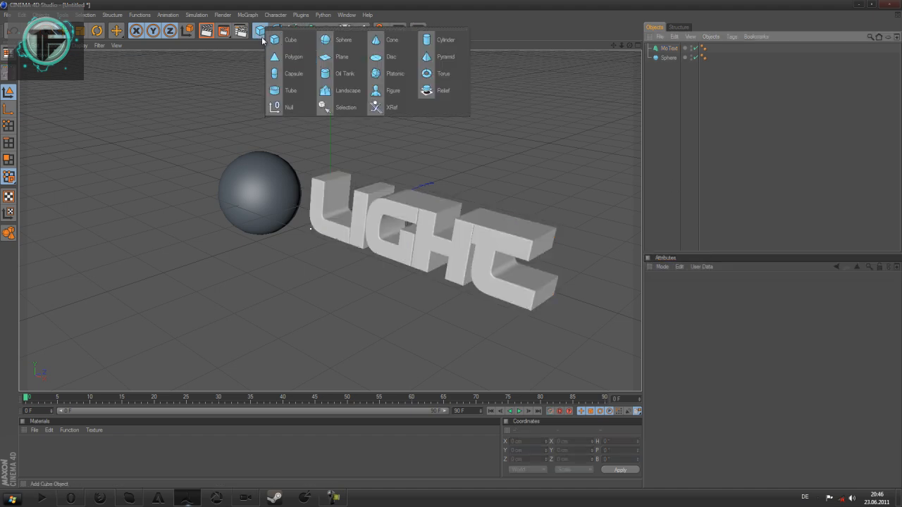
Add a plane rotated 90° to stand upright behind the sphere and text.
click(508, 181)
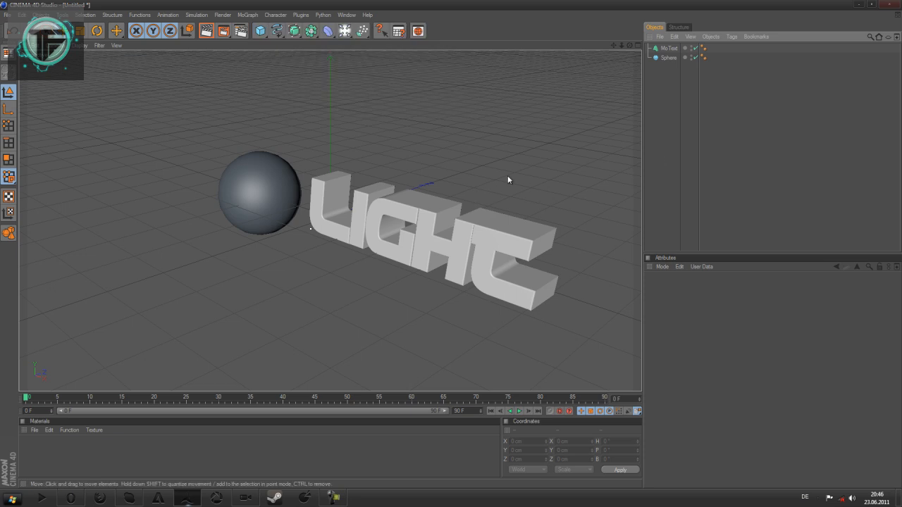
mouse_move(428, 77)
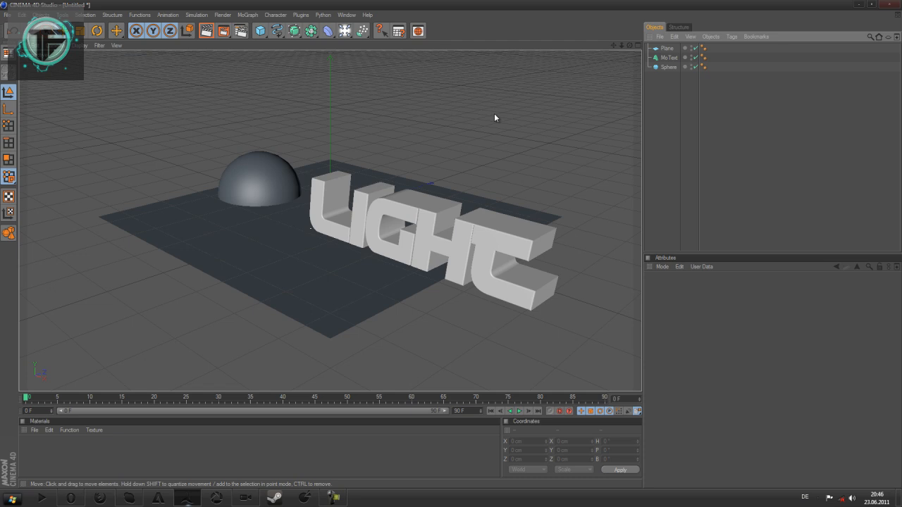
click(667, 48)
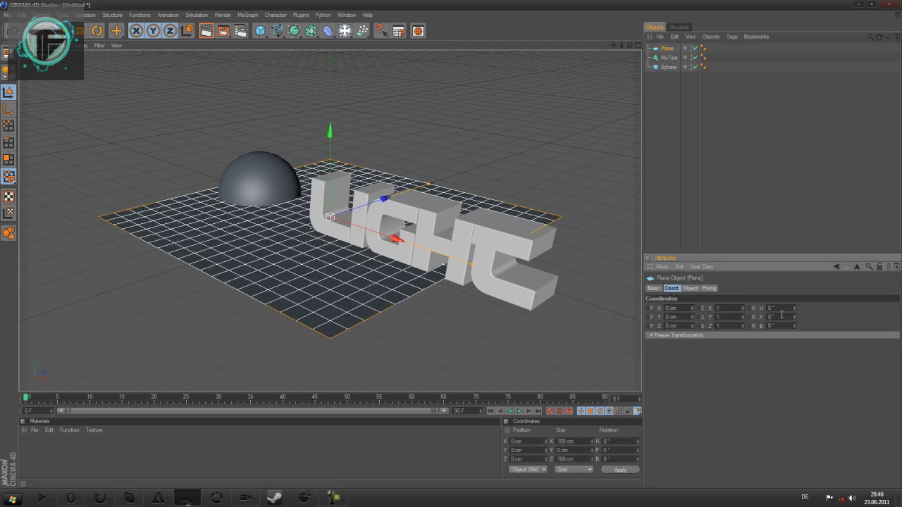
text(90)
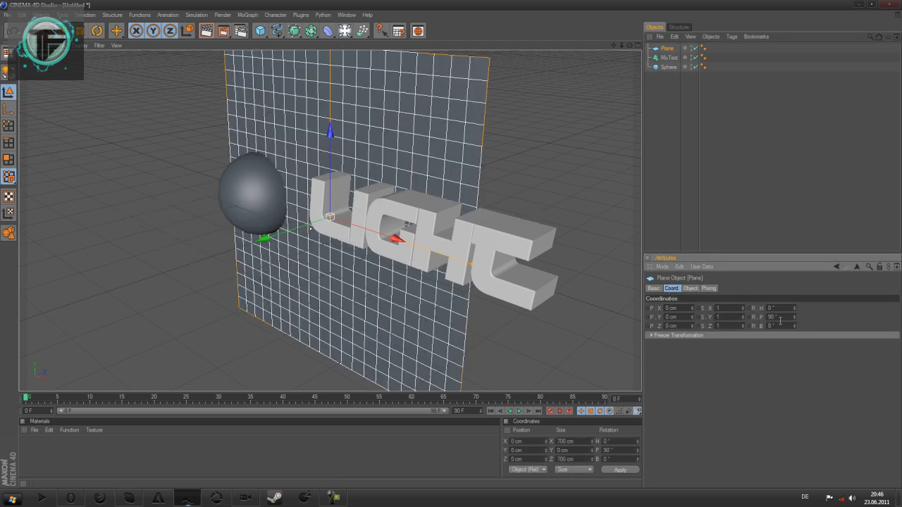
click(345, 31)
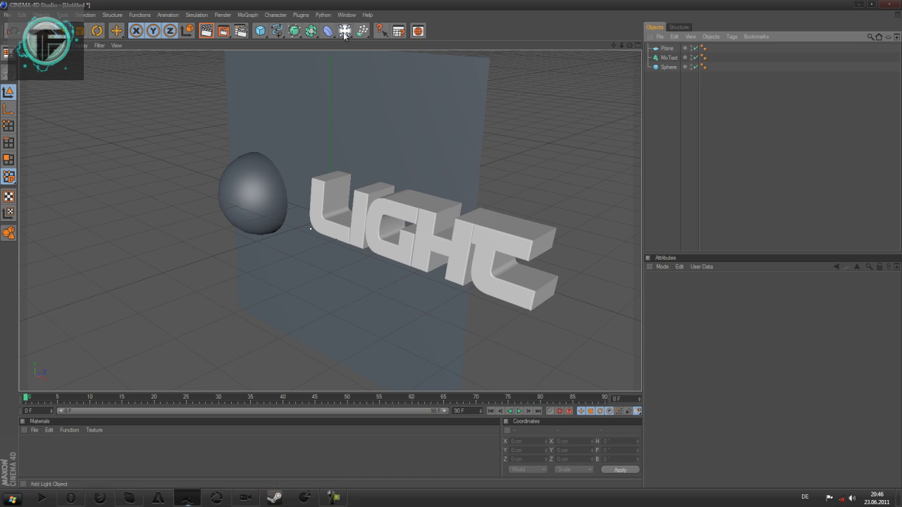
click(361, 31)
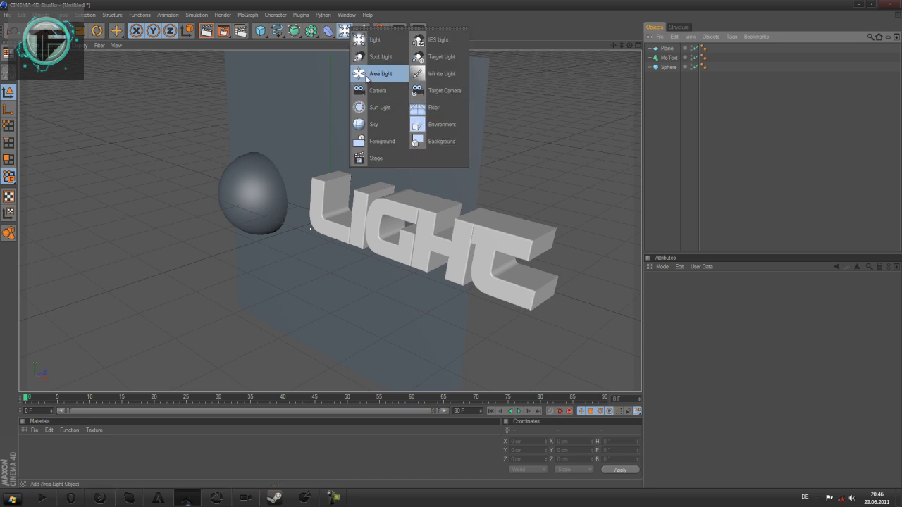
Add an area light positioned at the plane and set its shadow to Shadow Maps (Soft).
click(380, 74)
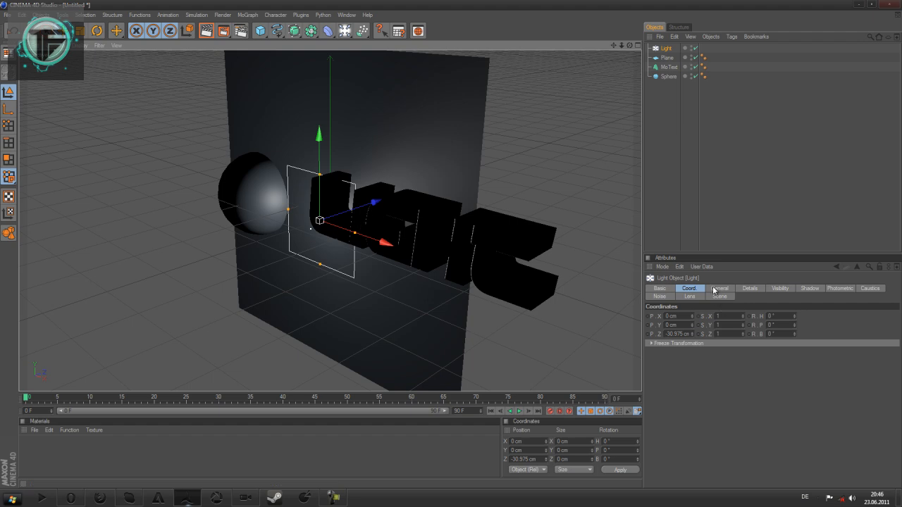
click(749, 287)
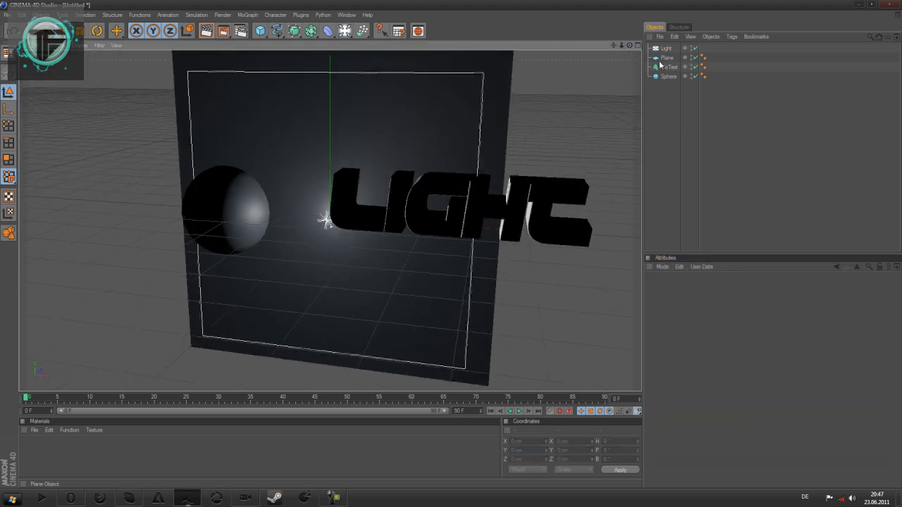
click(660, 48)
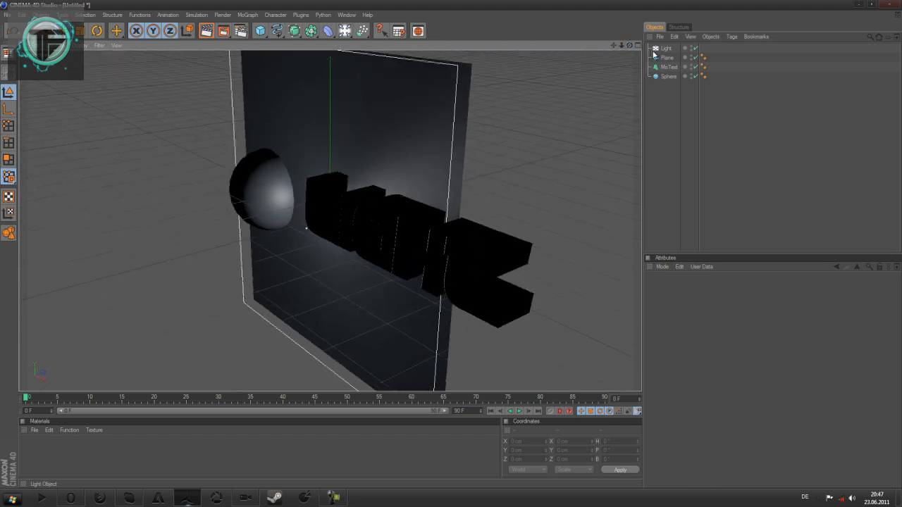
click(665, 47)
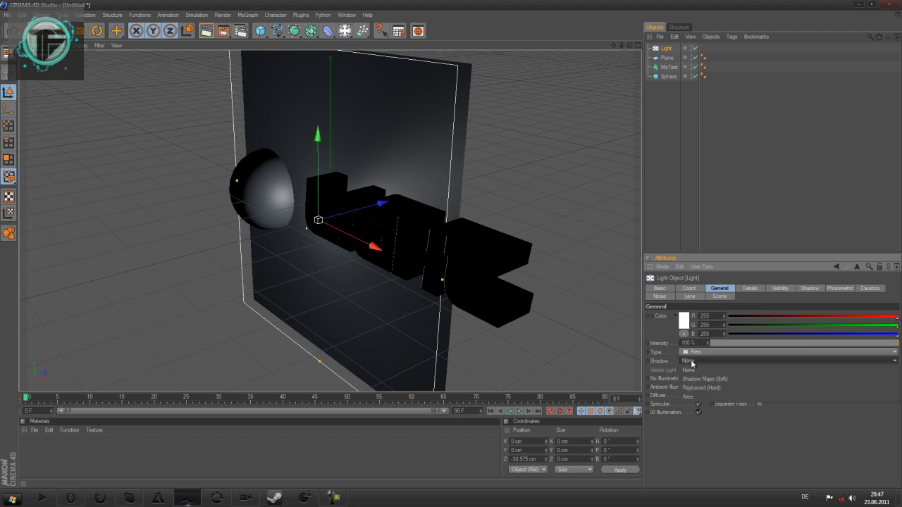
click(693, 361)
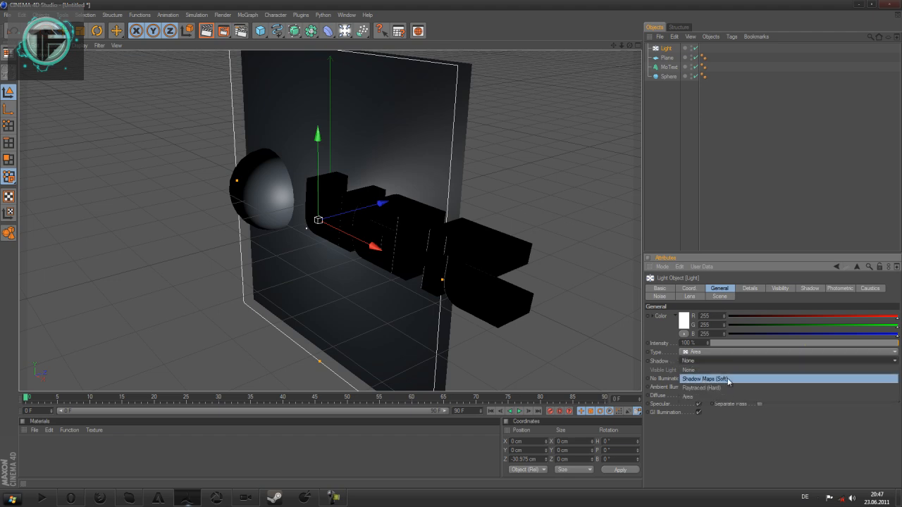
click(712, 378)
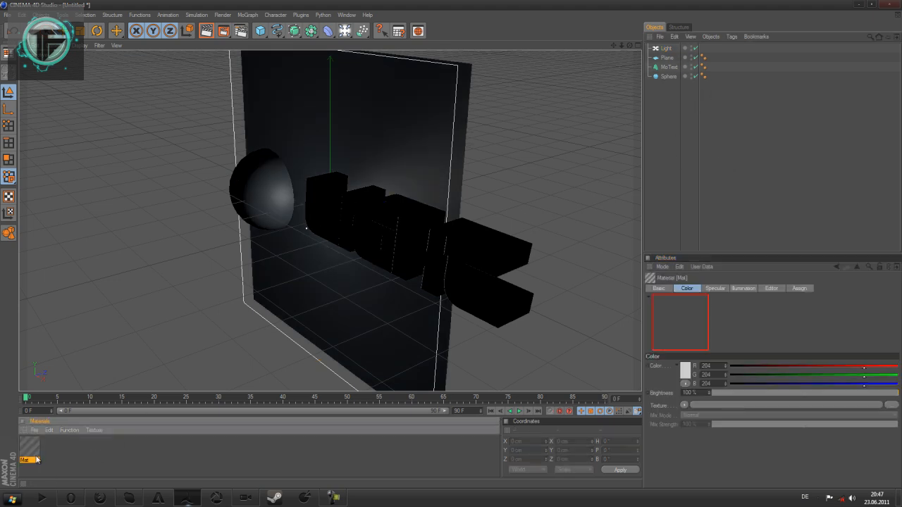
Make a white luminous material for the plane, add a Compositing tag, and group into a Softbox null.
double_click(31, 448)
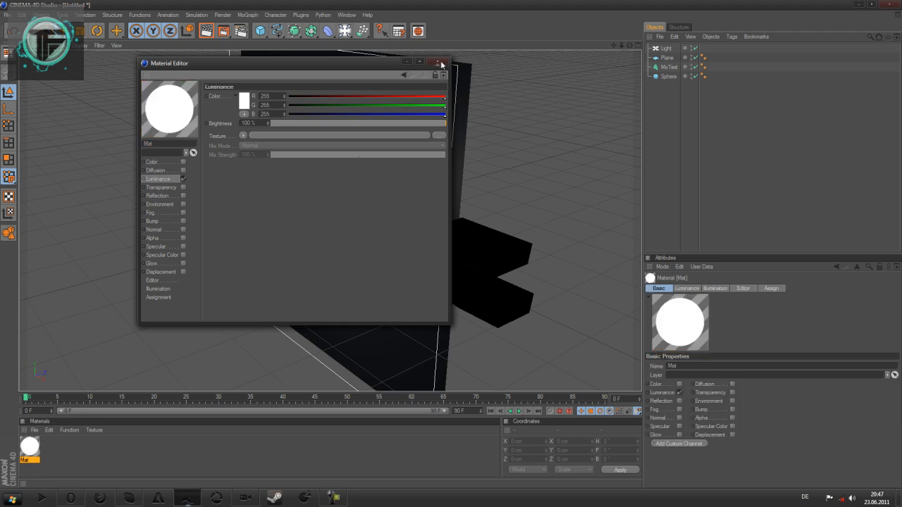
click(439, 62)
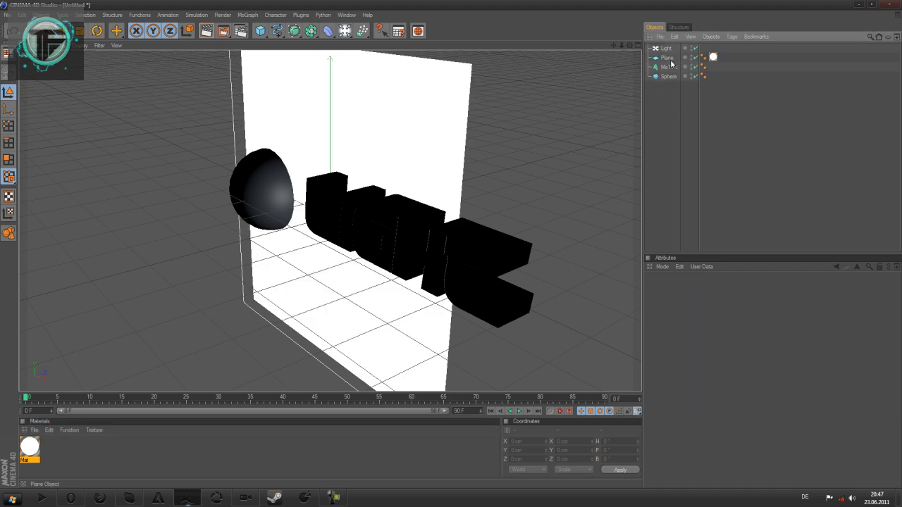
right_click(660, 57)
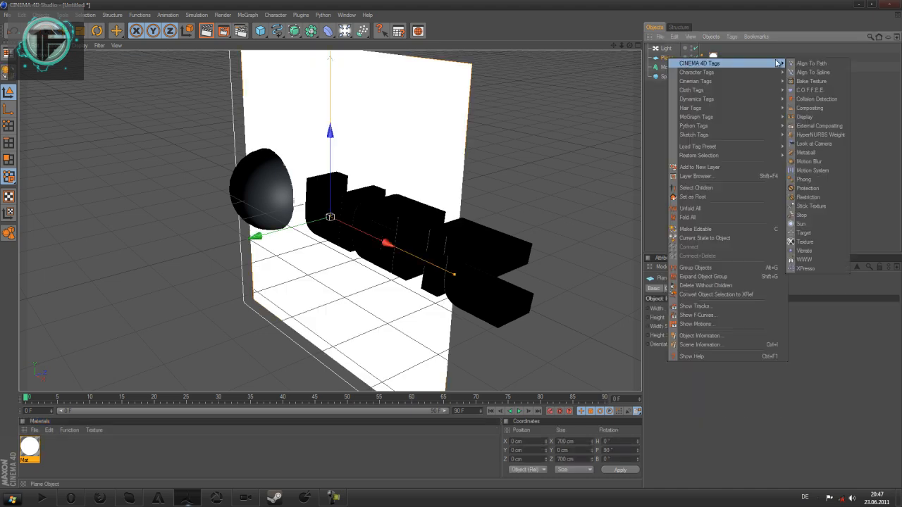
click(809, 108)
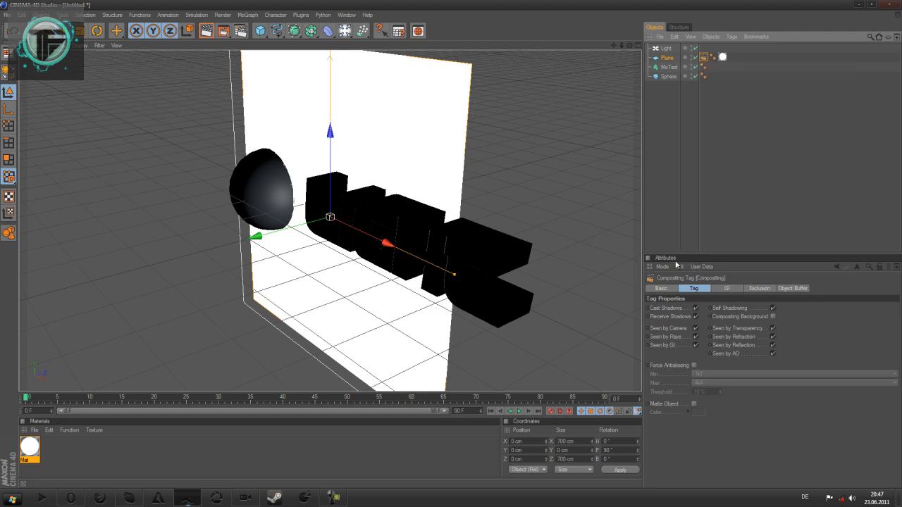
click(697, 308)
text(Softbox)
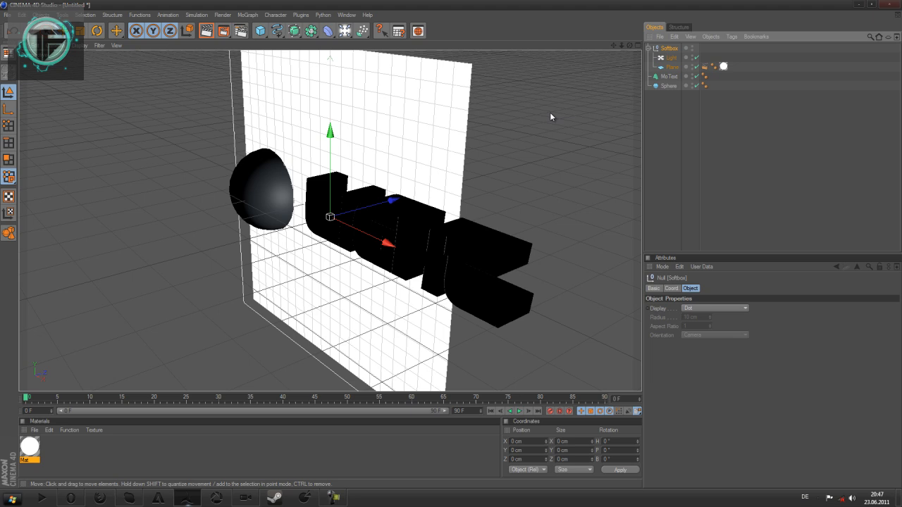
Add a Compositing tag to the Softbox null with Seen by Camera disabled.
right_click(669, 48)
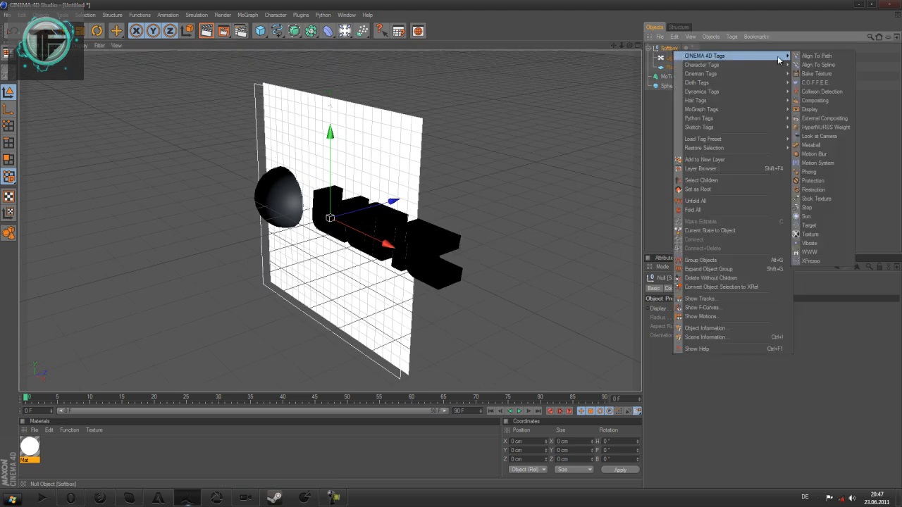
click(815, 100)
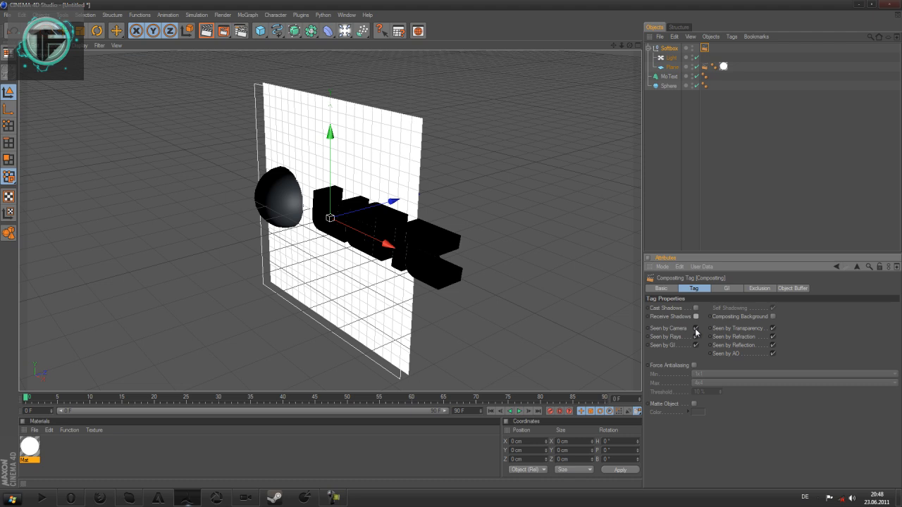
click(669, 48)
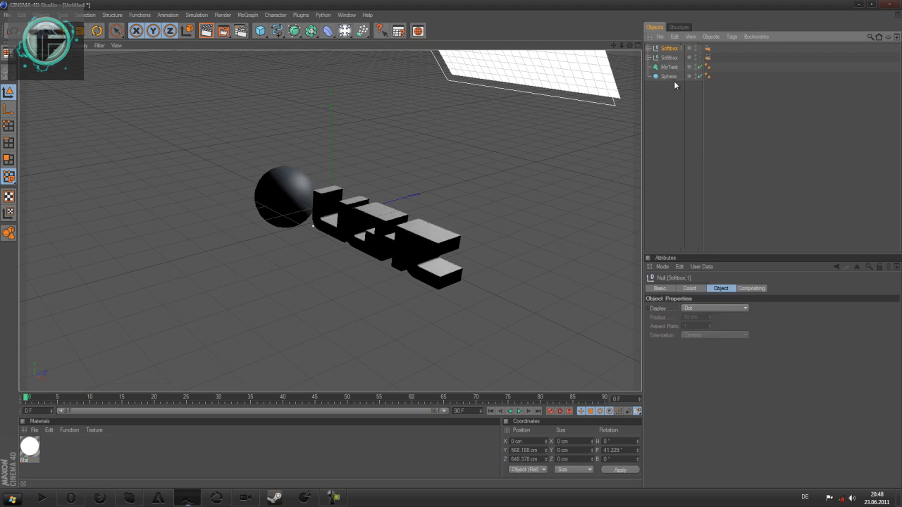
Create a second material in the Material Manager and open it in the editor.
click(690, 287)
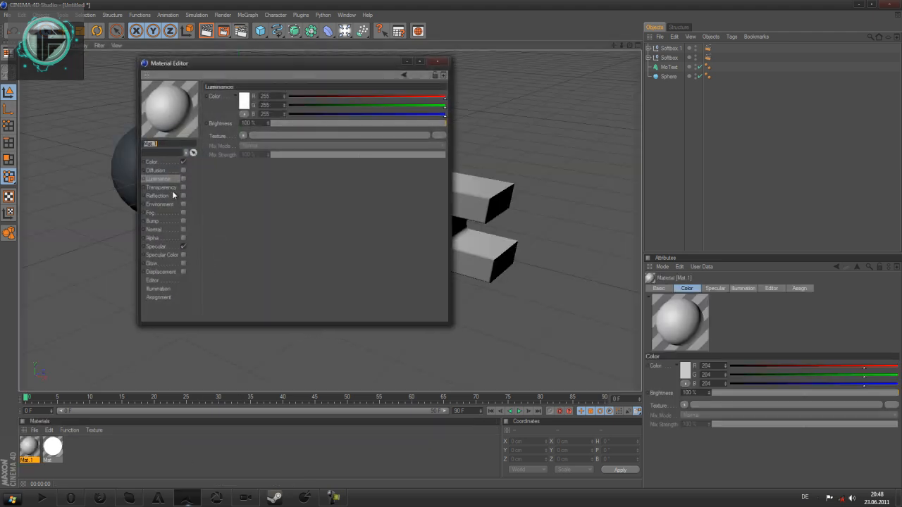
Set the second material's colour channel to blue for the text and sphere.
click(152, 161)
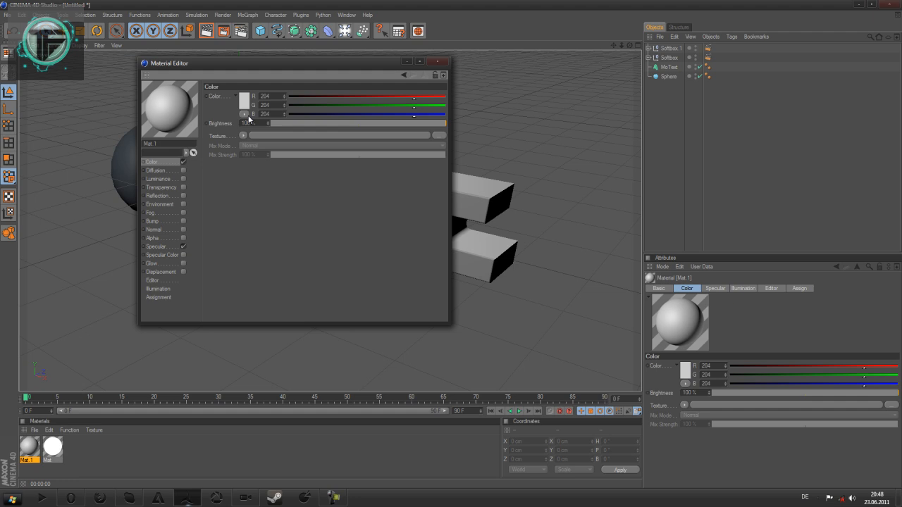
click(245, 96)
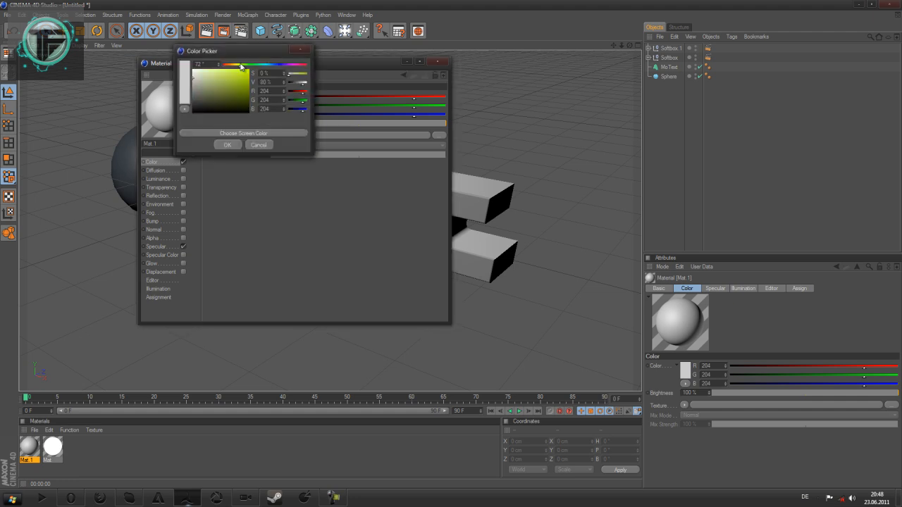
click(227, 143)
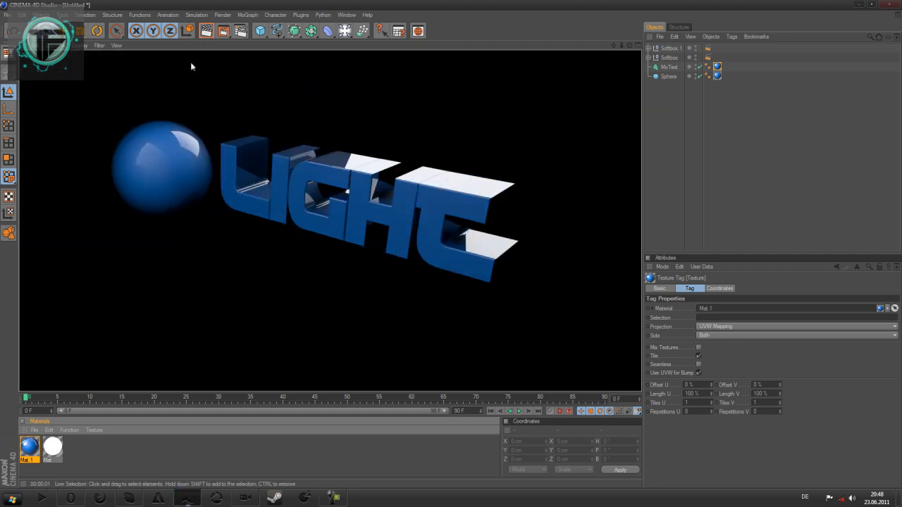
mouse_move(494, 214)
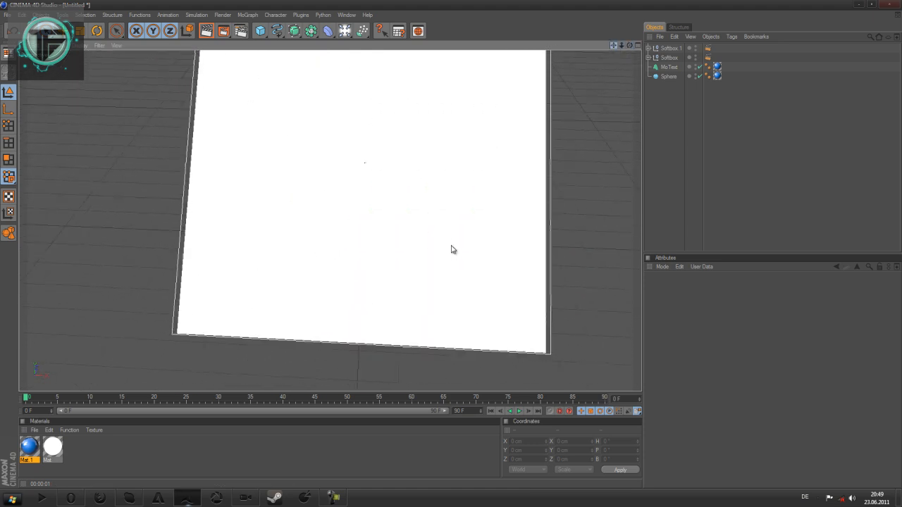
Add another light and plane, then re-render to check the white reflections.
click(206, 34)
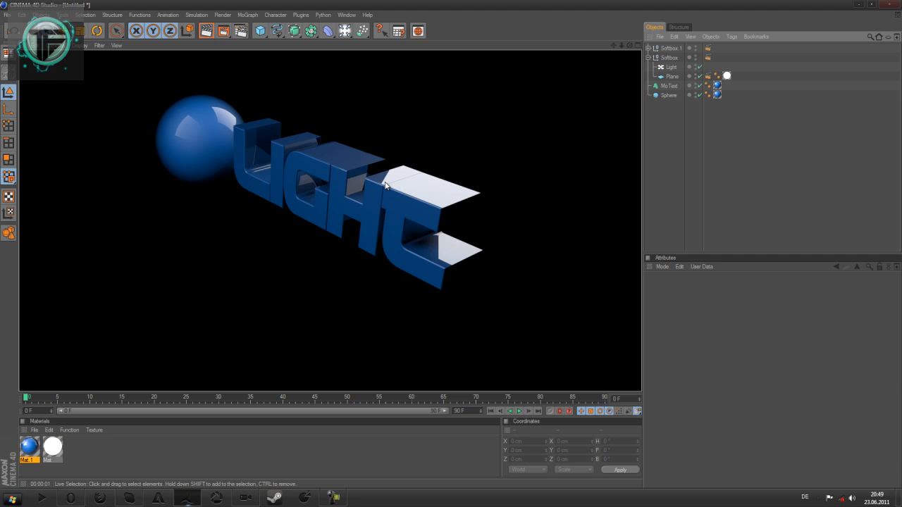
mouse_move(397, 175)
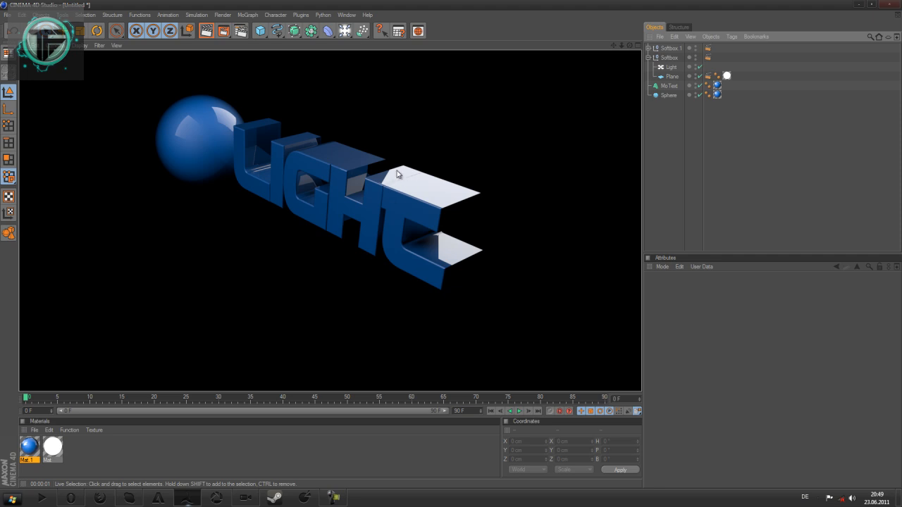